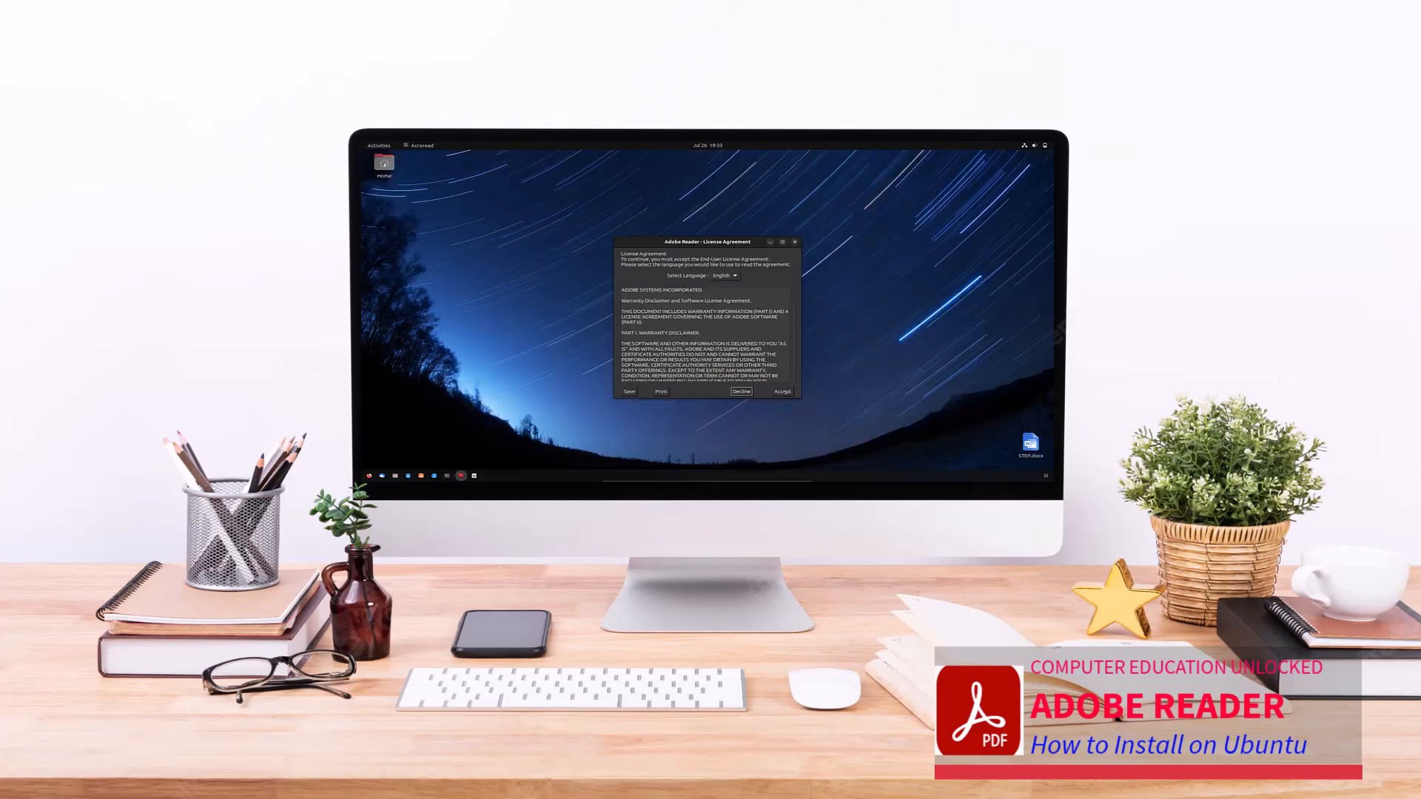
# Run 'sudo apt update' pasted from the steps document, then begin 'sudo apt upgrade'
pyautogui.click(780, 391)
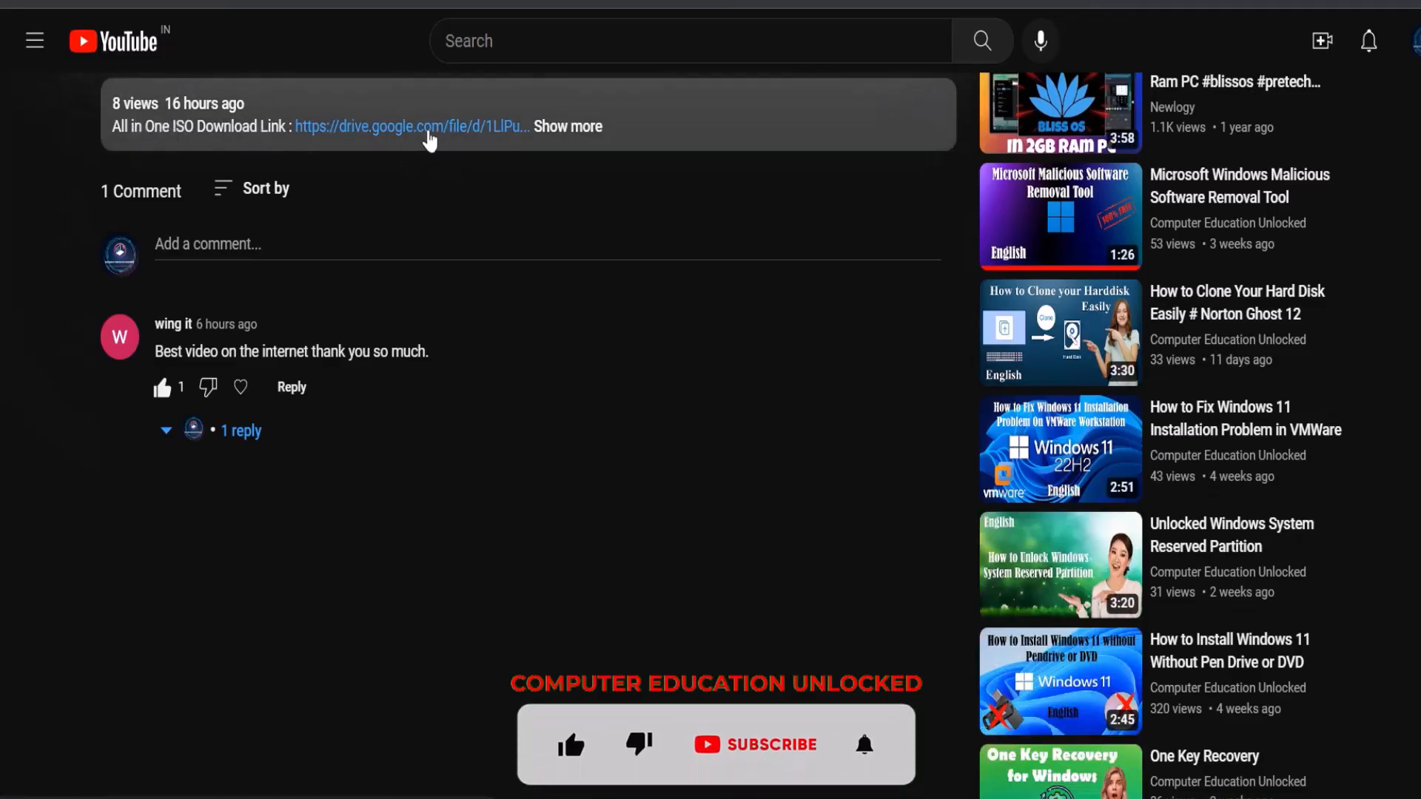
pyautogui.click(410, 126)
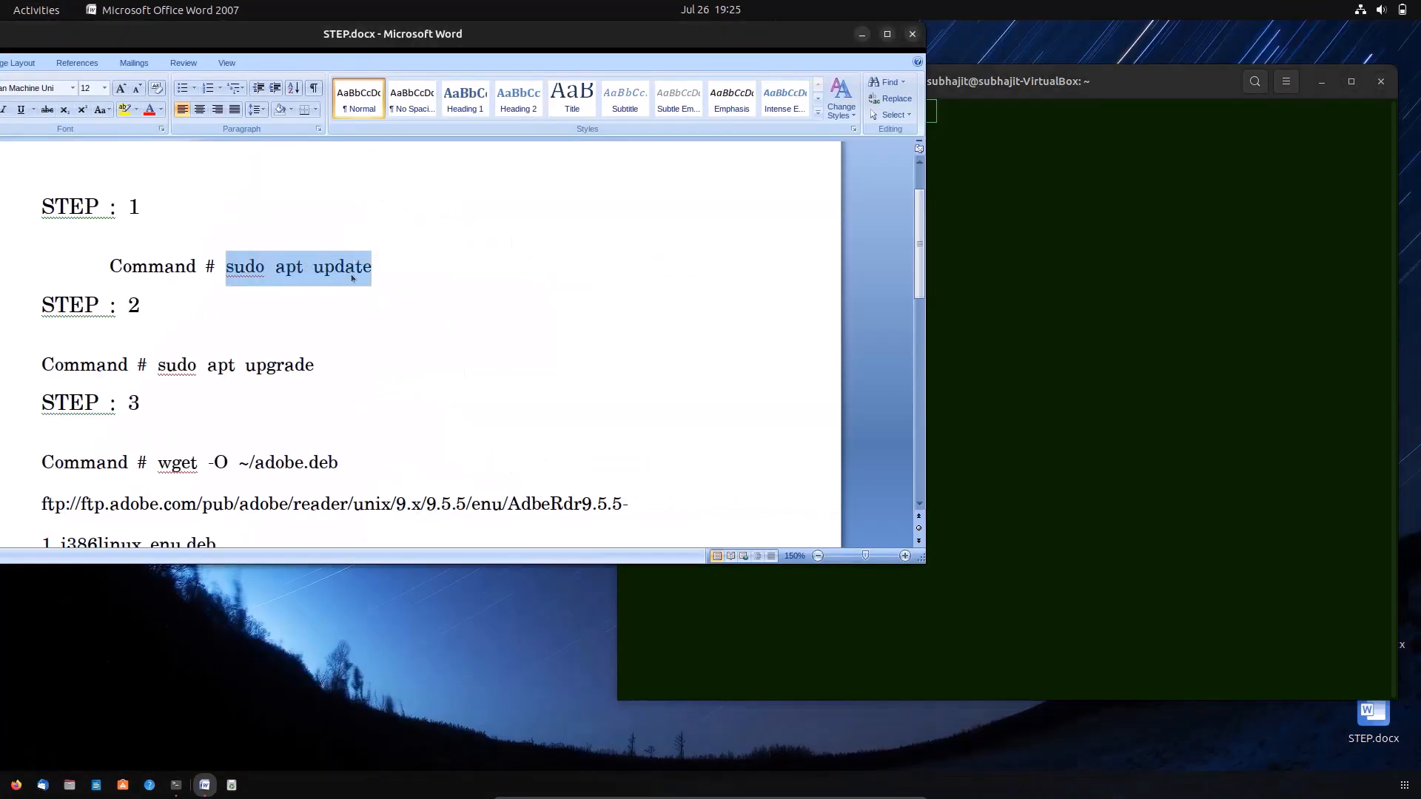
pyautogui.rightClick(938, 111)
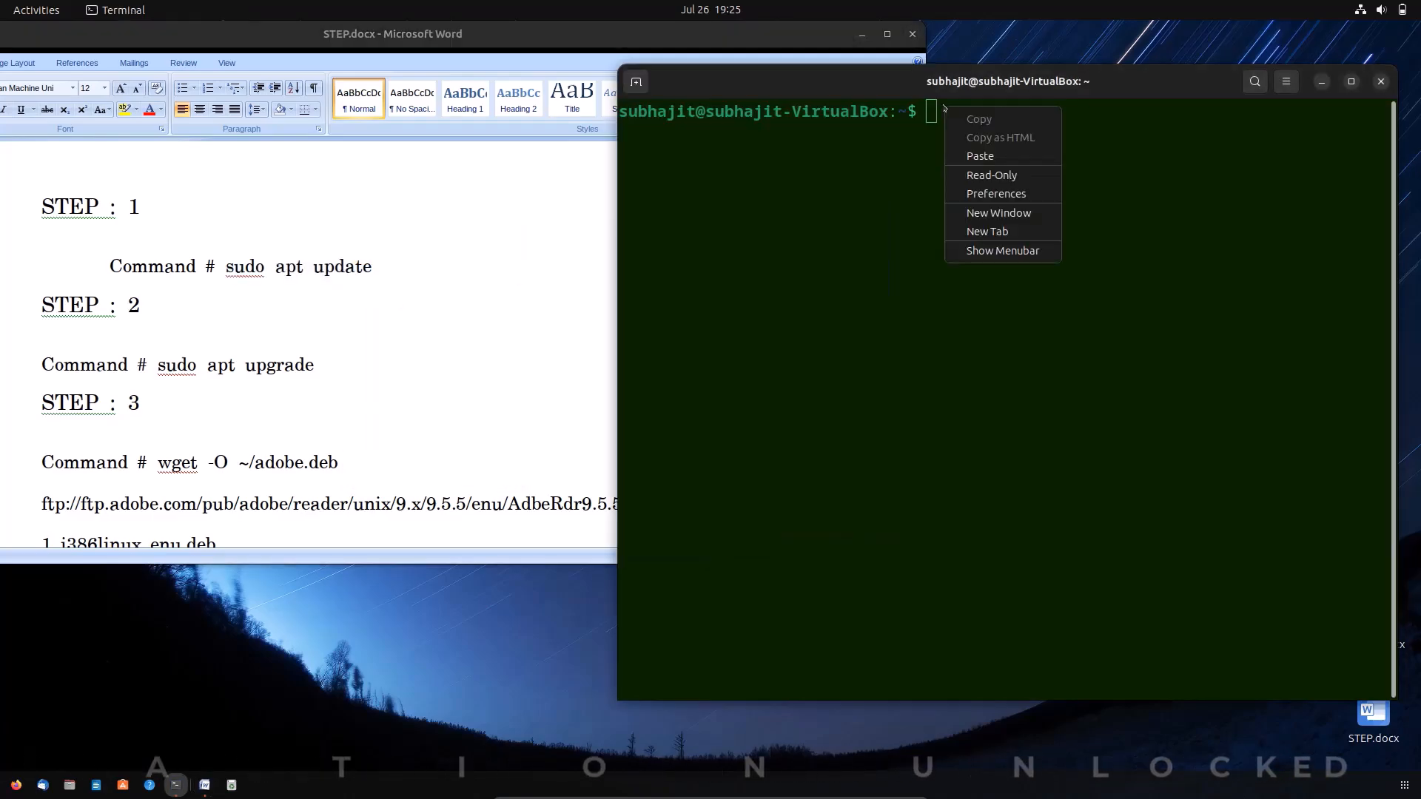
pyautogui.click(980, 155)
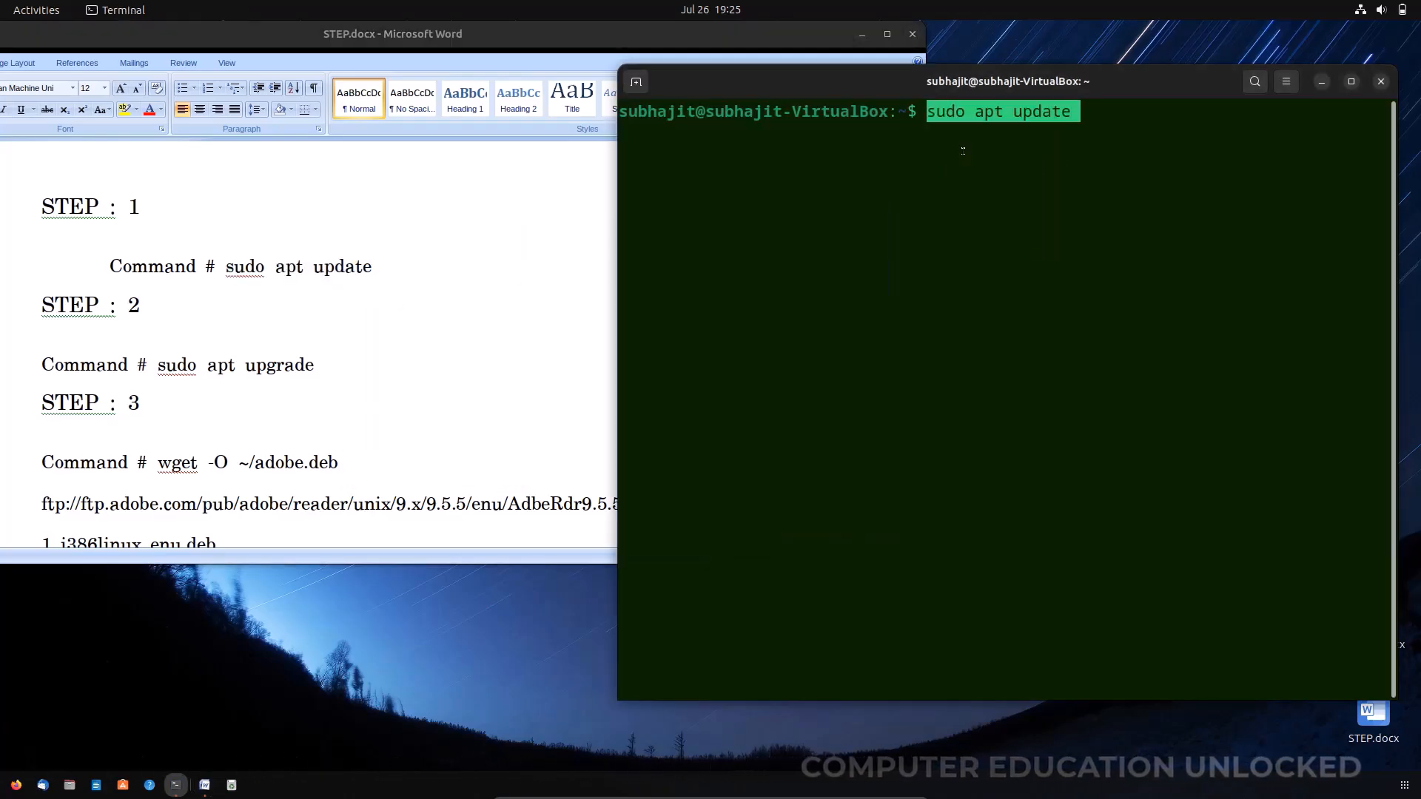
pyautogui.press('Return')
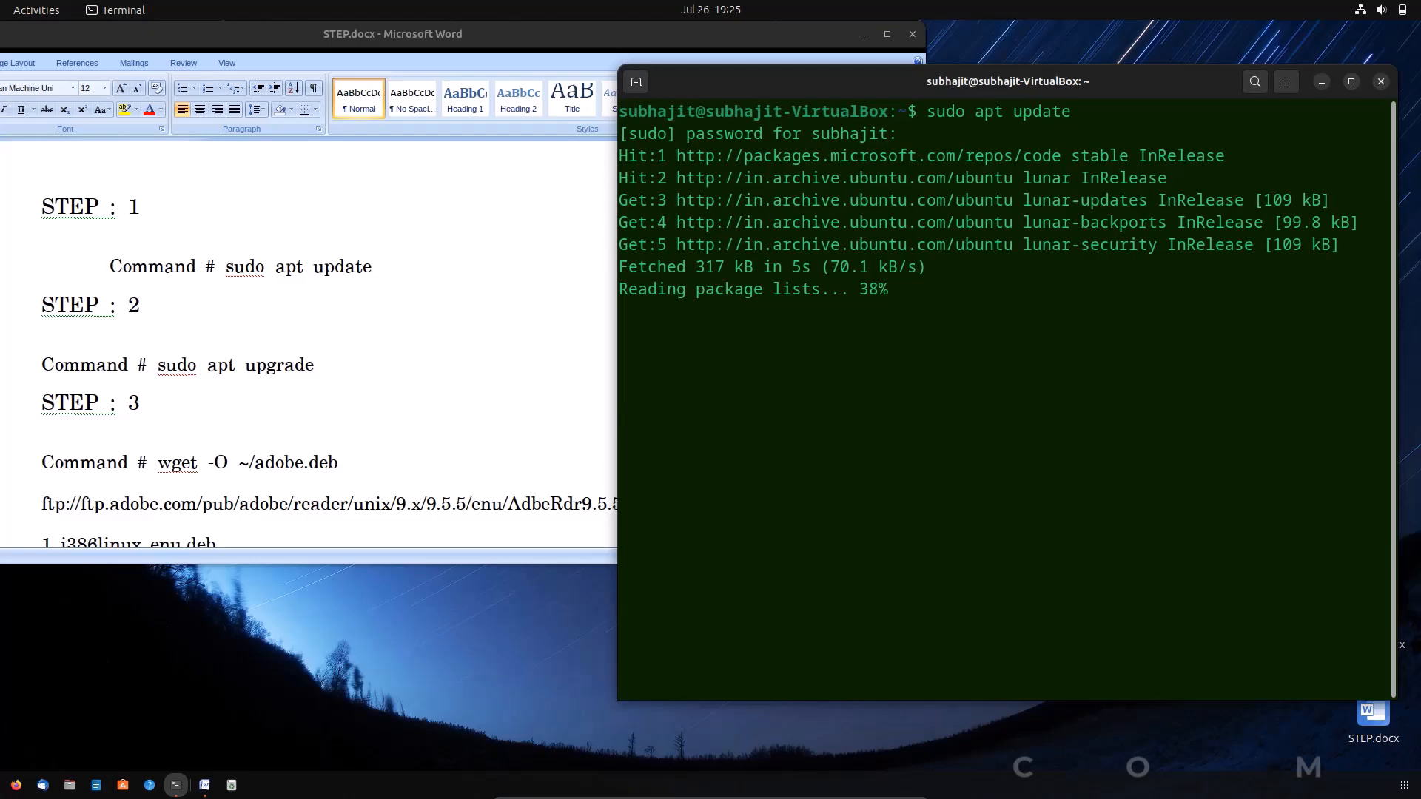
pyautogui.rightClick(234, 365)
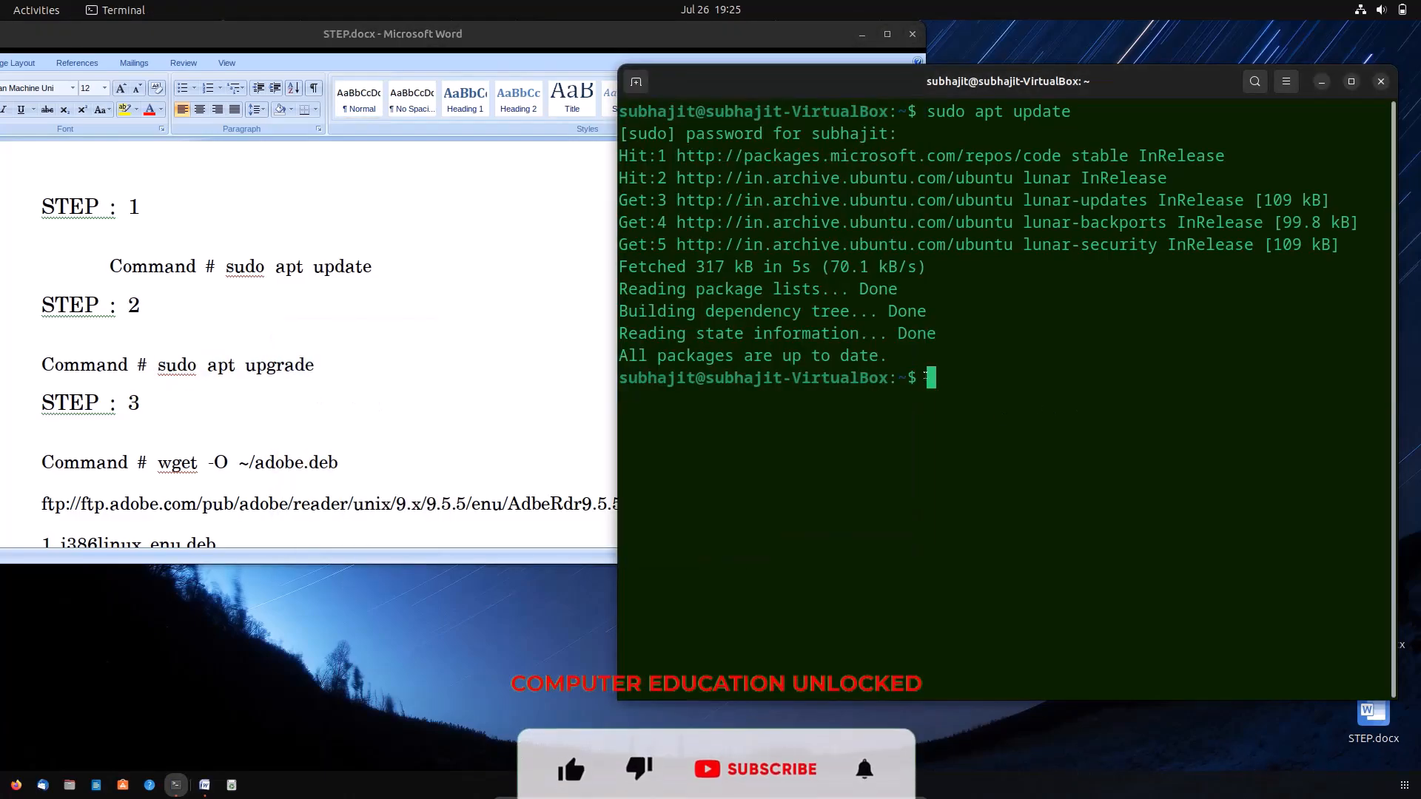
pyautogui.write('sudo apt upgrade')
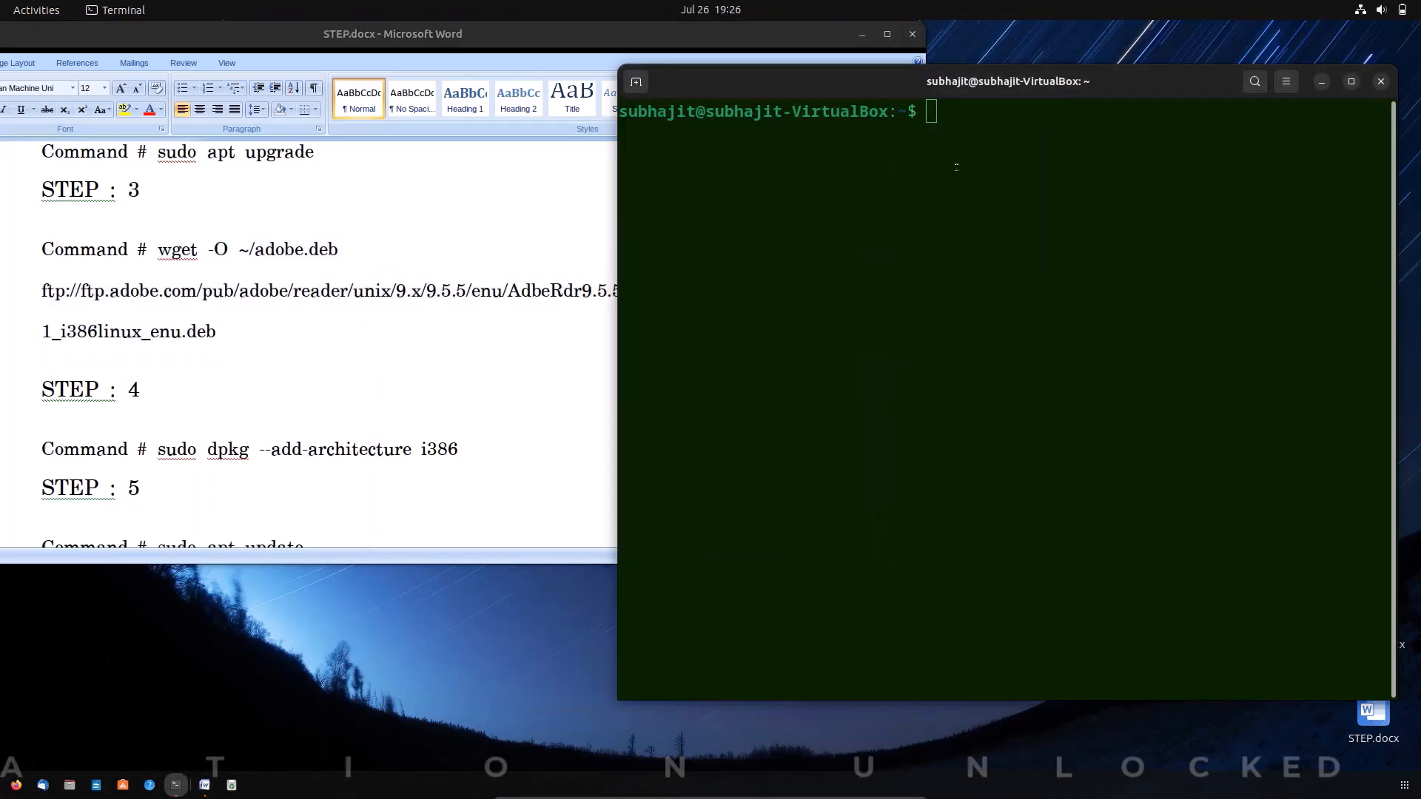
# Run 'sudo dpkg --add-architecture i386', then start the i386 library install command
pyautogui.press('Return')
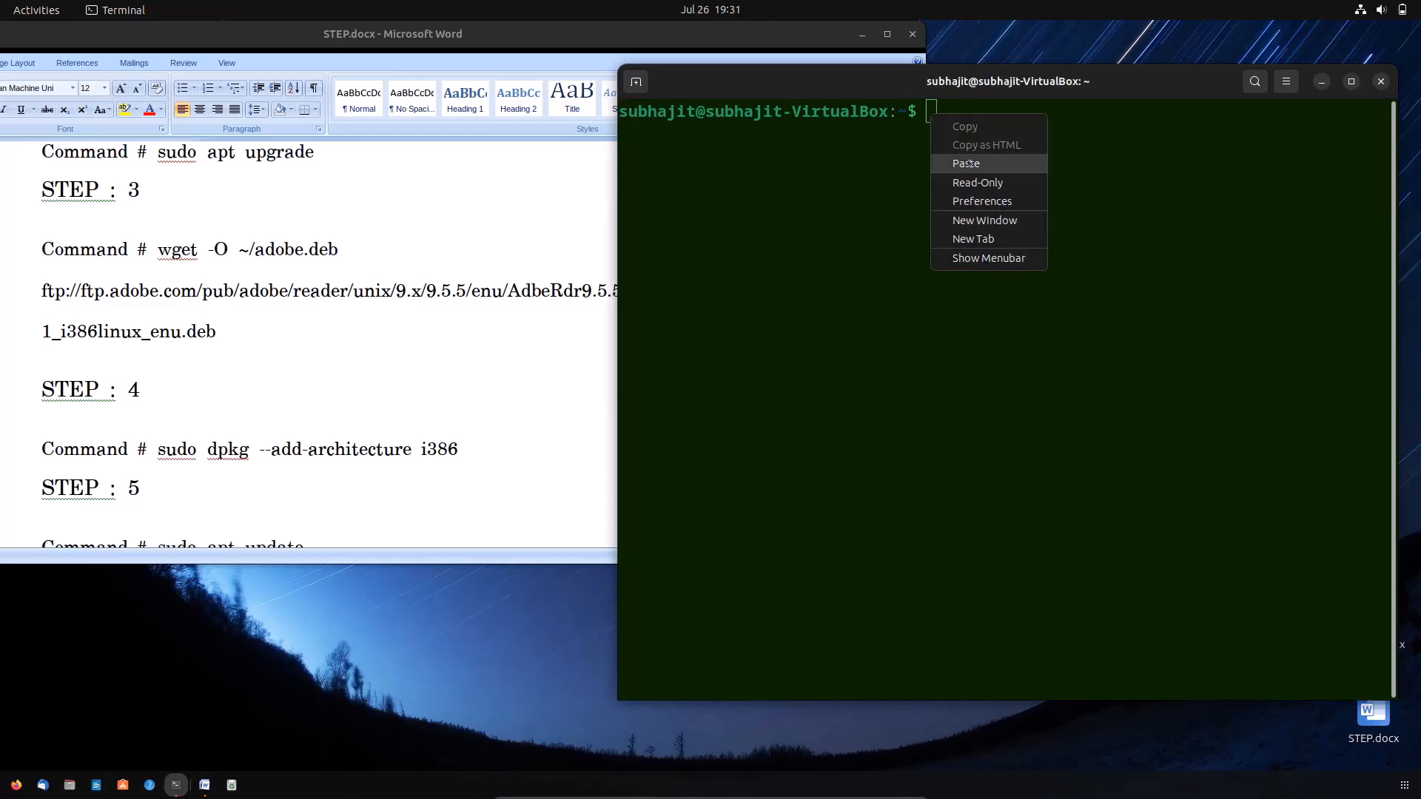
pyautogui.click(967, 162)
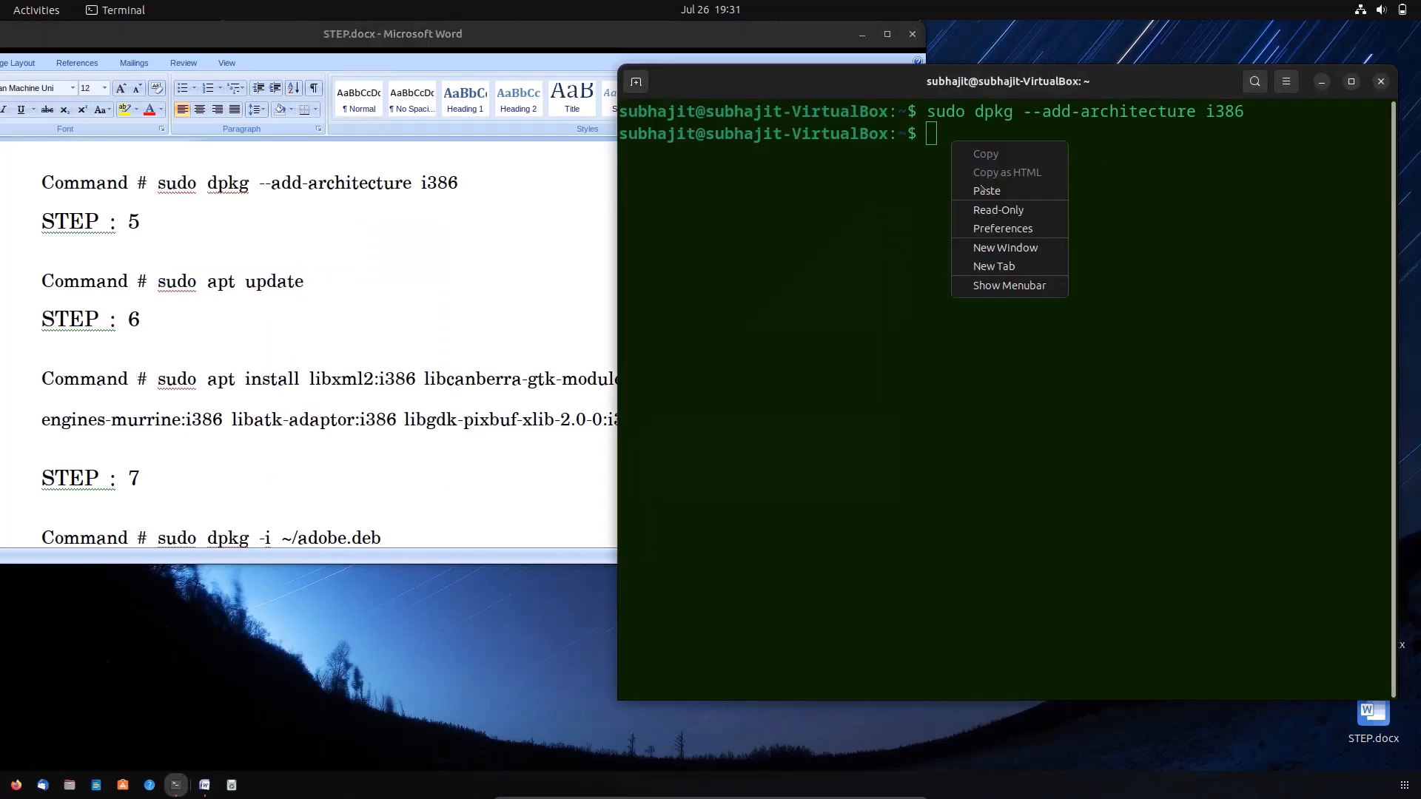
pyautogui.click(986, 191)
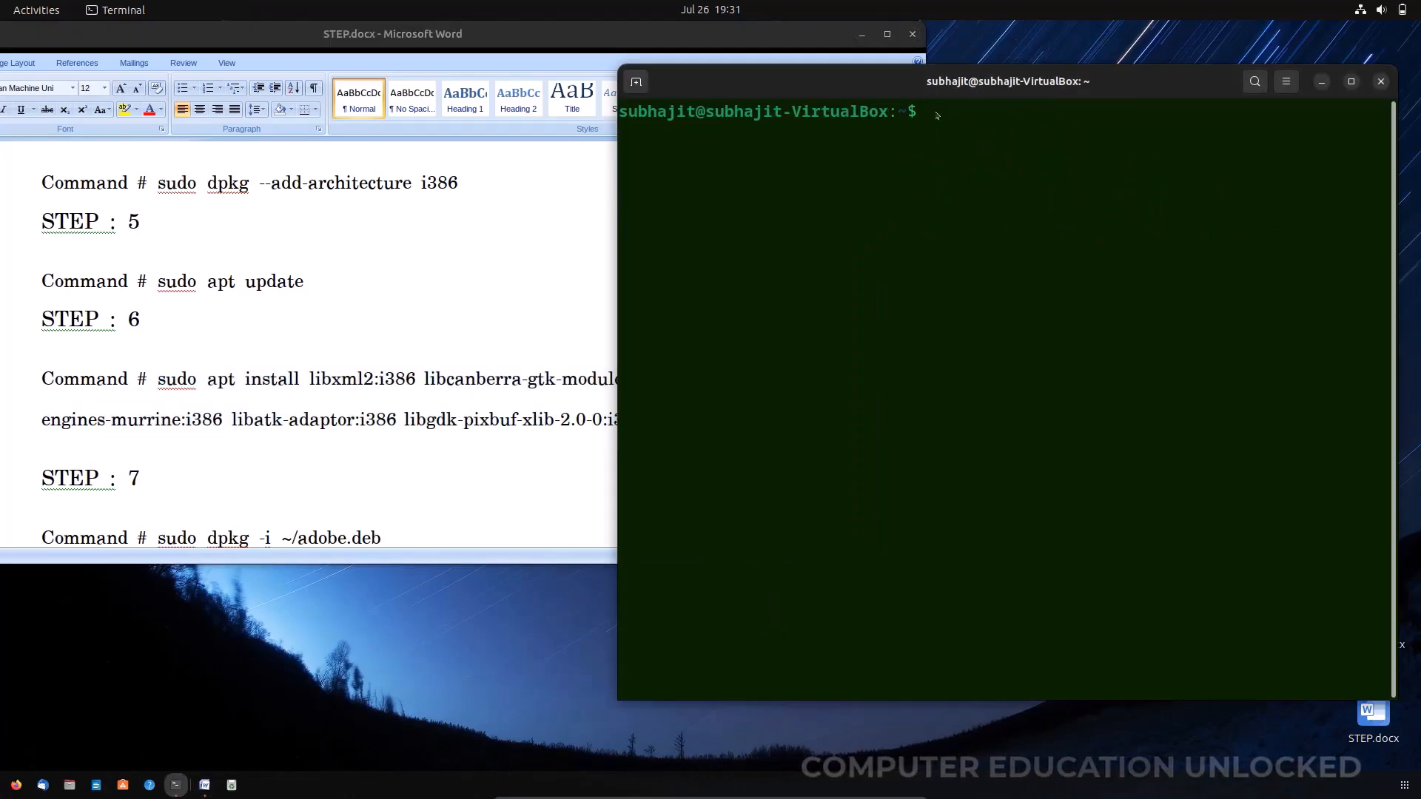
pyautogui.write('sudo apt install libxml2:i386 libcanberra-gtk-module:i386 gtk2-engines-murrine:i386 libatk-adaptor:i386 libgdk-pixbuf-xlib-2.0-0:i386')
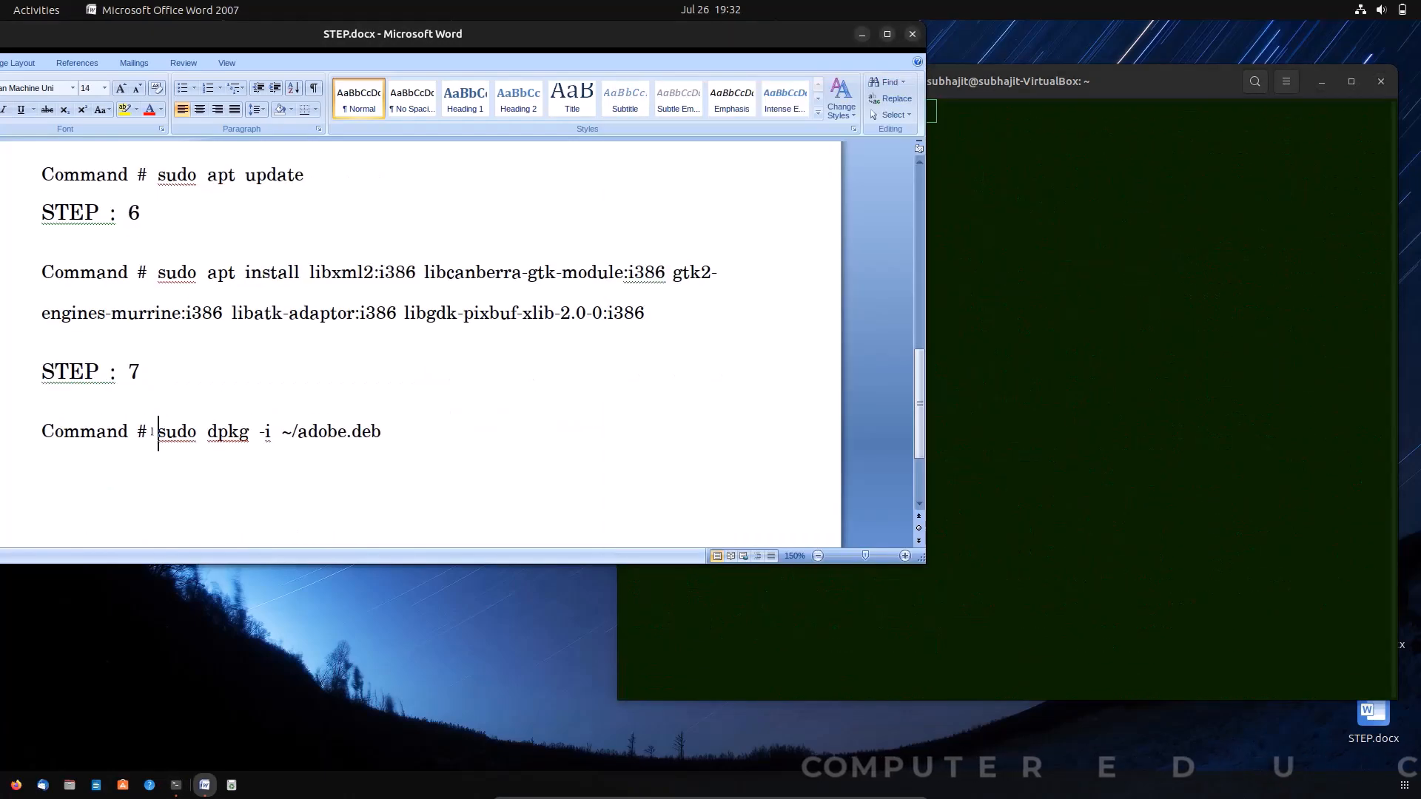
# Install the Adobe Reader package with 'sudo dpkg -i ~/adobe.deb' and close the windows
pyautogui.rightClick(269, 430)
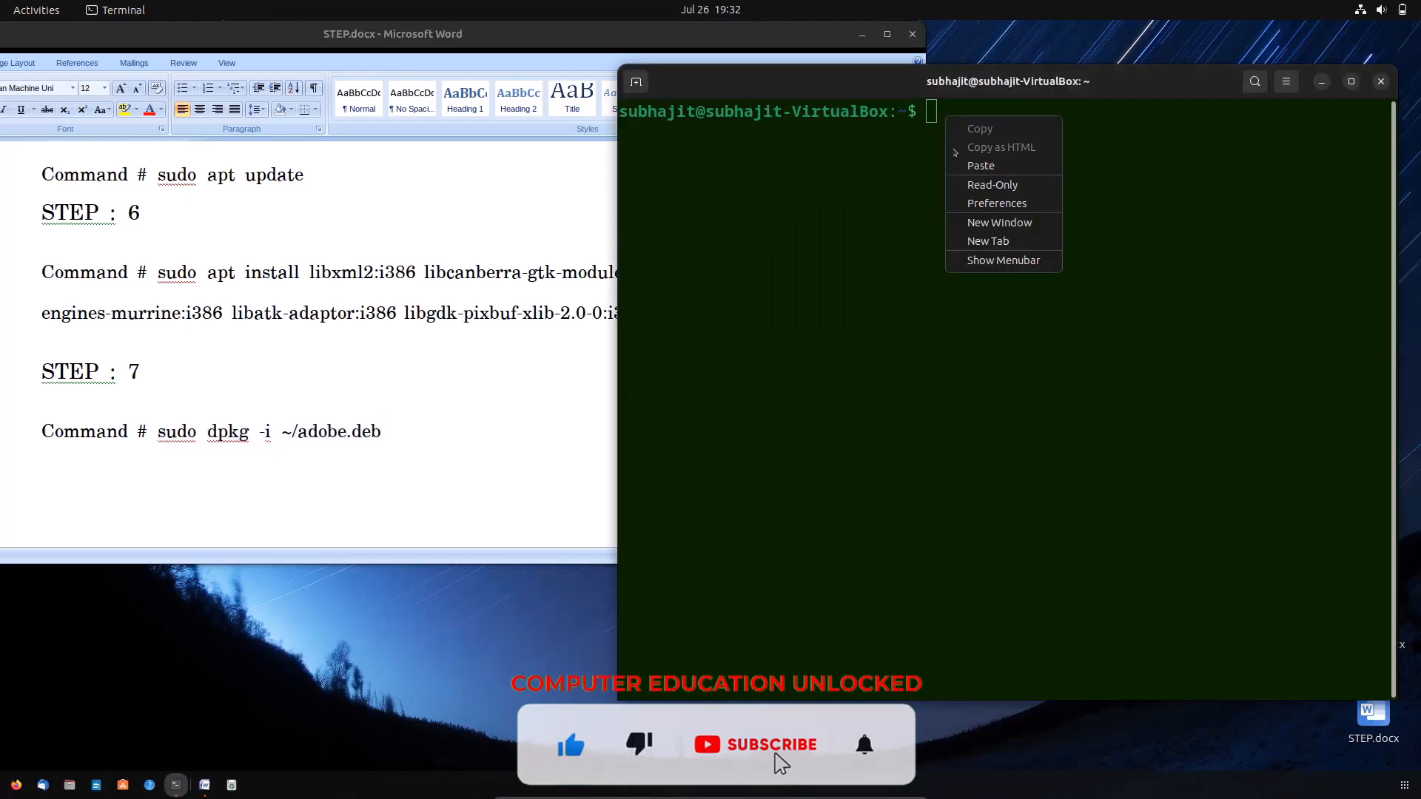
pyautogui.click(979, 165)
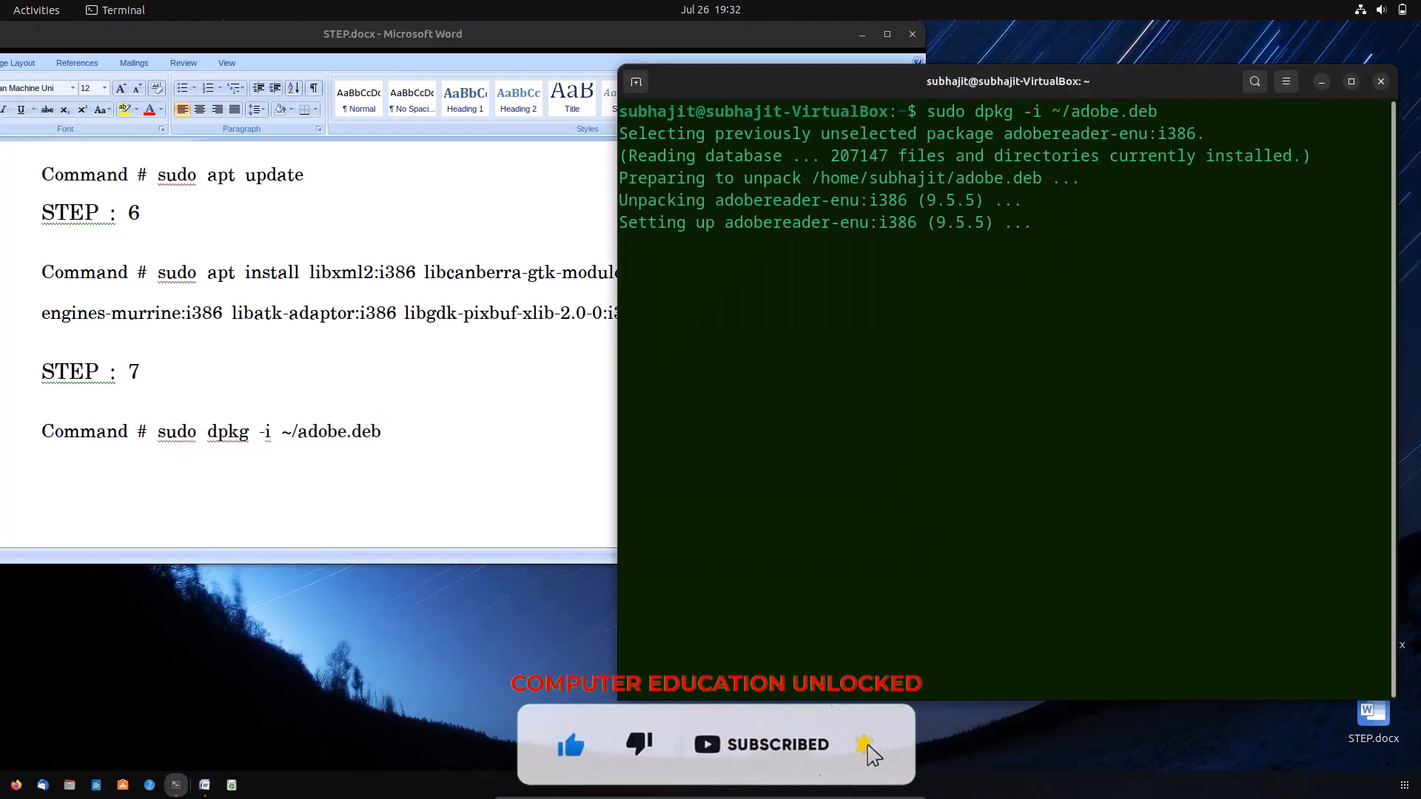
pyautogui.click(36, 11)
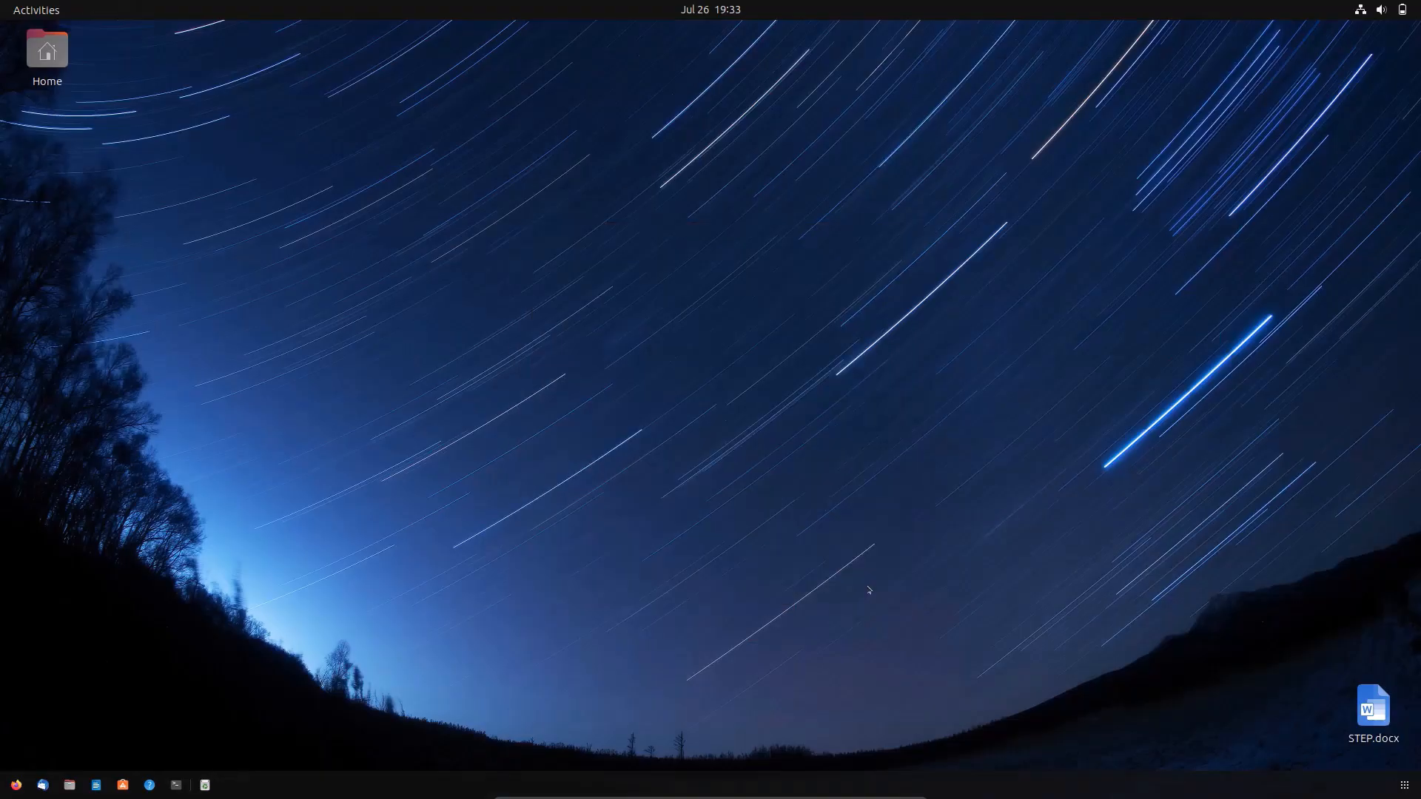
# Launch acroread so the Adobe Reader 9.5.5 splash appears
pyautogui.click(204, 784)
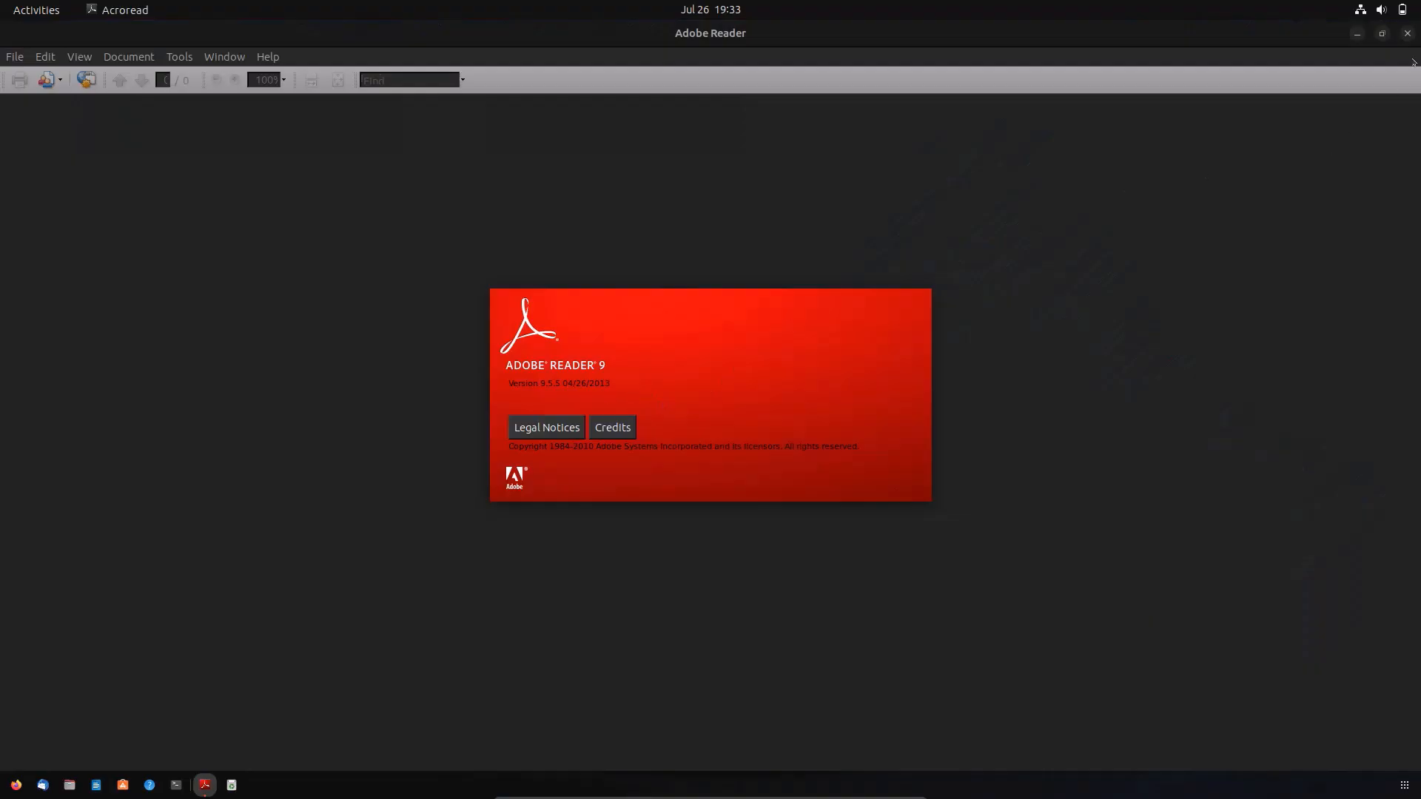